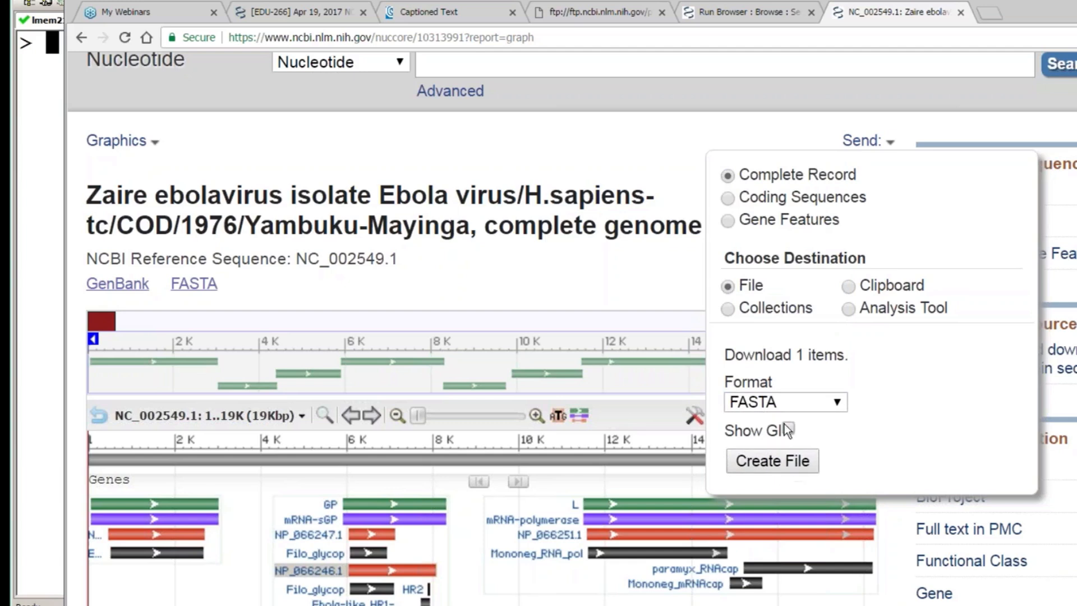
mouse_move(668, 471)
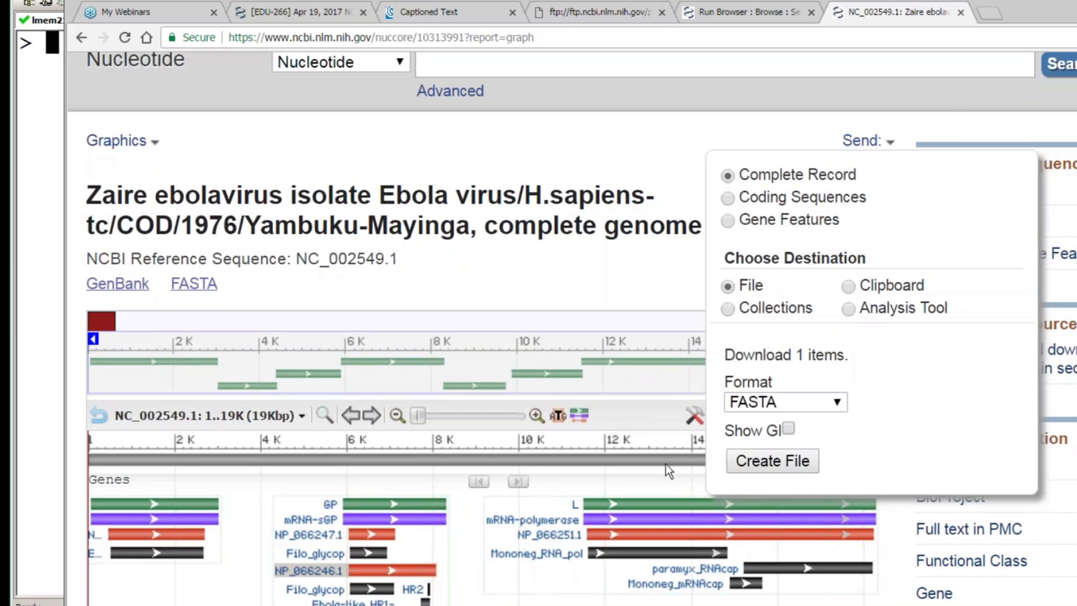
mouse_move(452, 516)
text(ls)
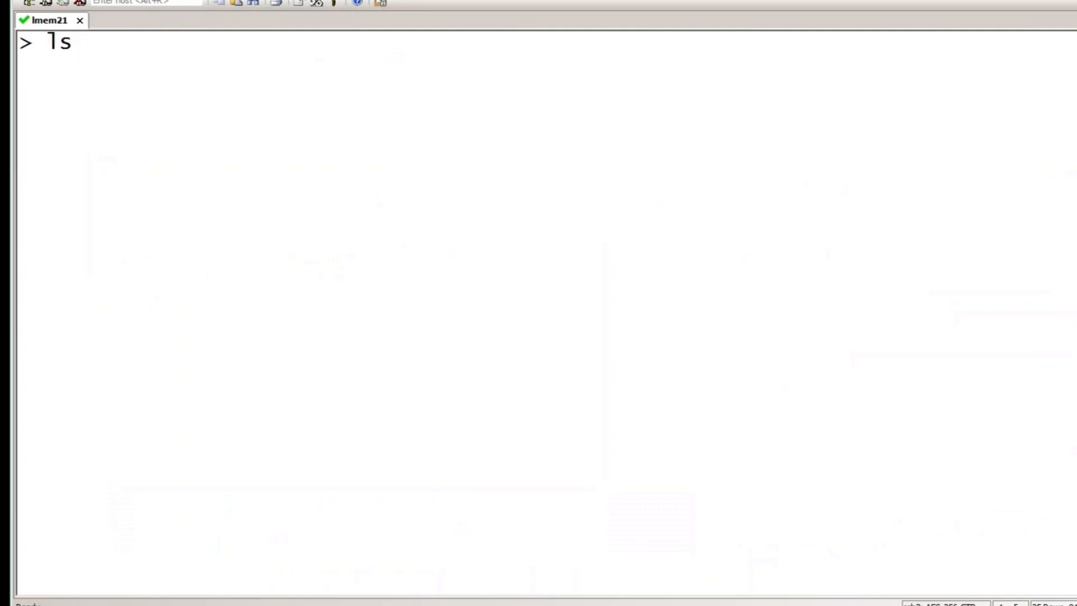
Run ls to list the files in the remote working directory
key(Return)
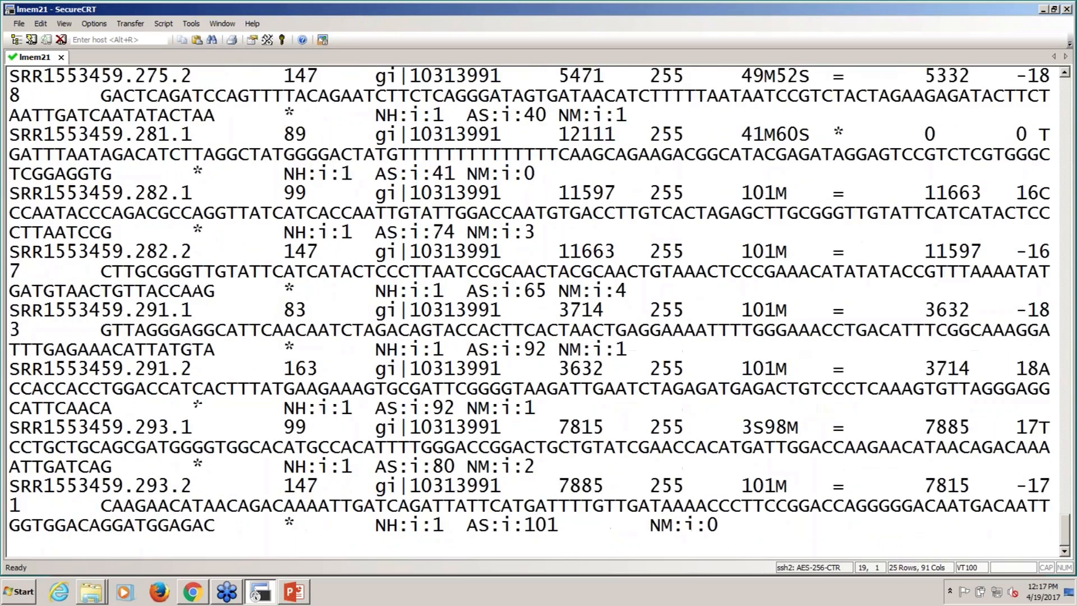
Scroll through the SAM alignment lines of SRR1553459 reads mapped to gi|10313991
scroll(down, 3)
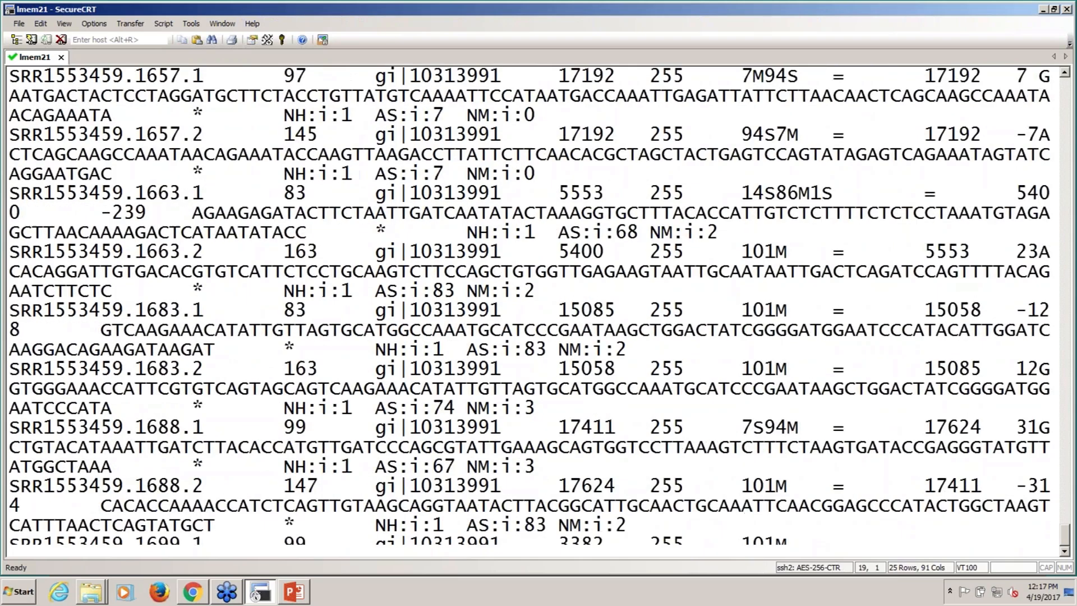
scroll(down, 3)
text(magicblast -sra SRR1553459 -db NC_002549 -paired -splice F | samtools view -bS | samtools sort -o SRR1553459.bam -O BAM)
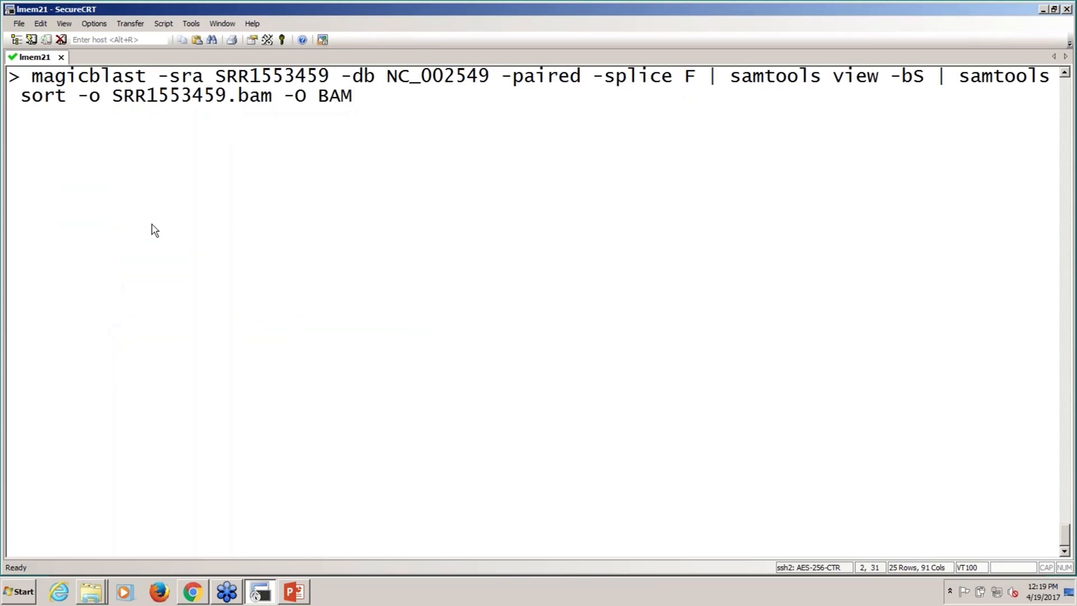
Run the magicblast | samtools pipeline producing sorted SRR1553459.bam against NC_002549
key(Return)
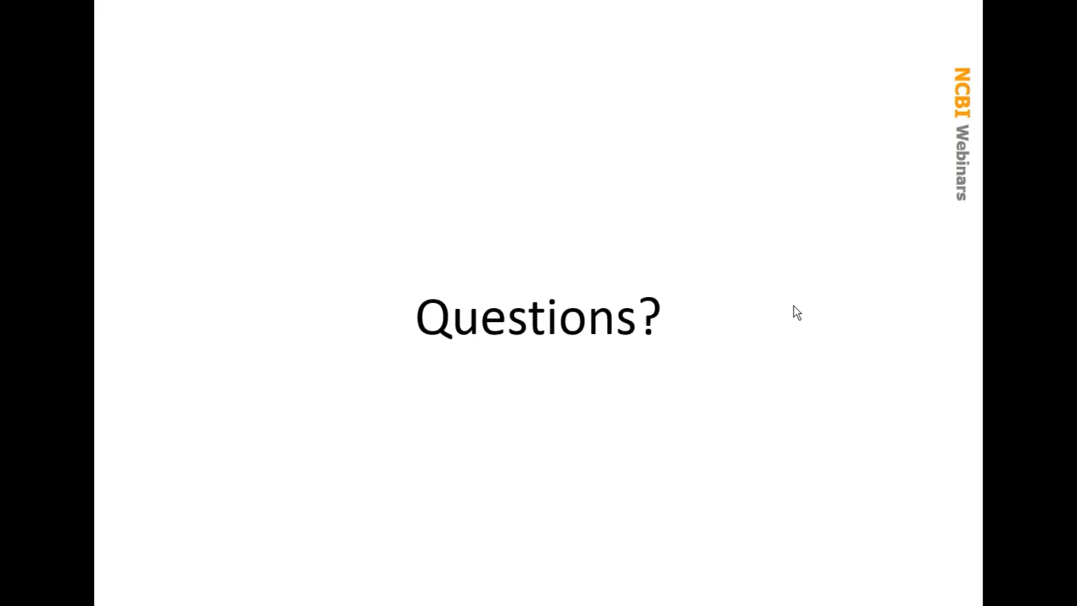
mouse_move(796, 338)
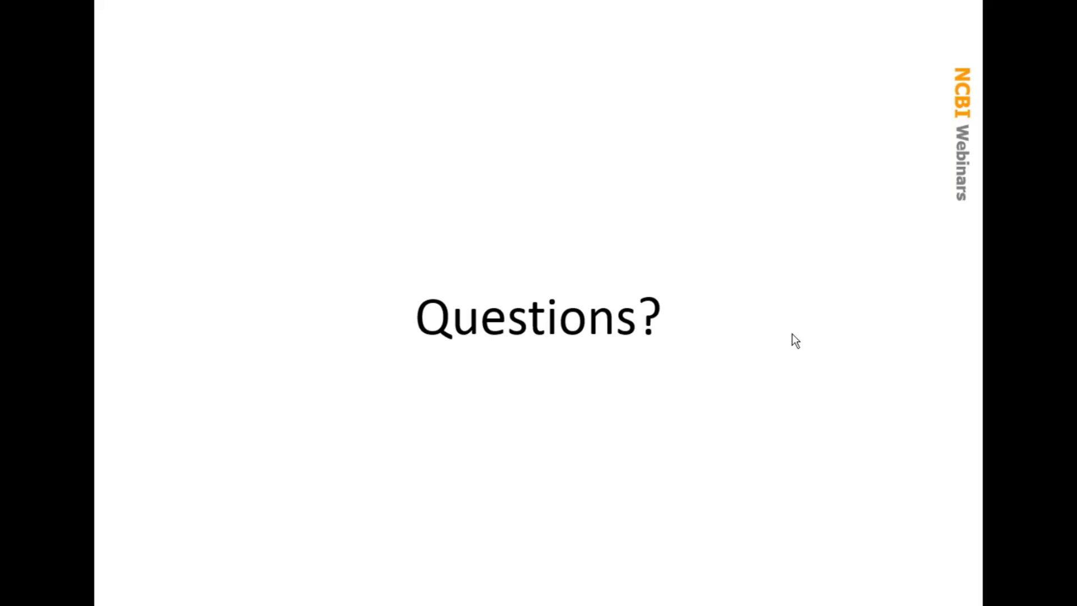
mouse_move(903, 220)
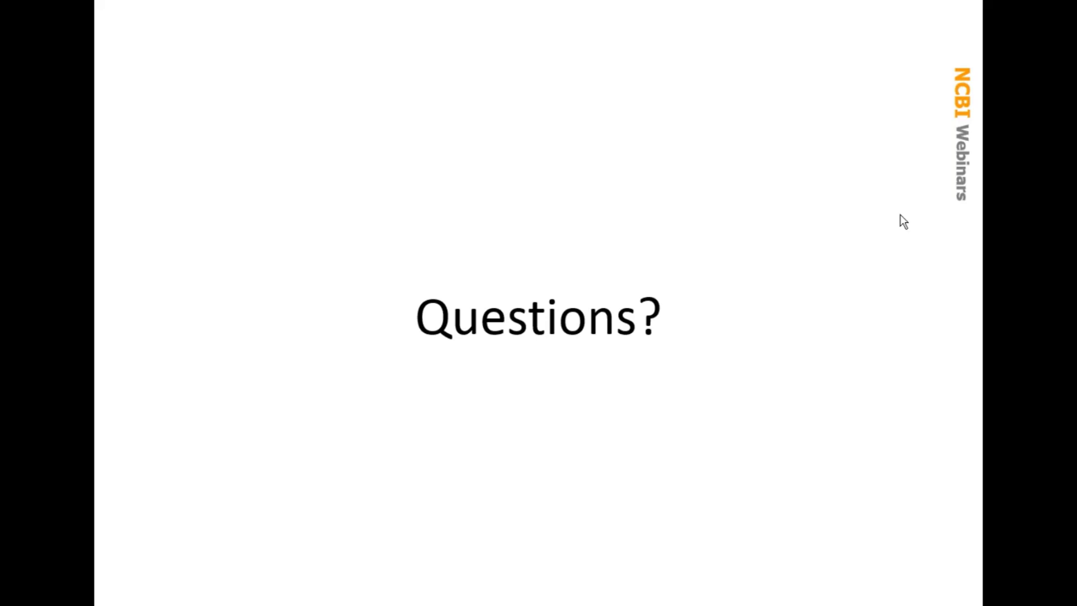